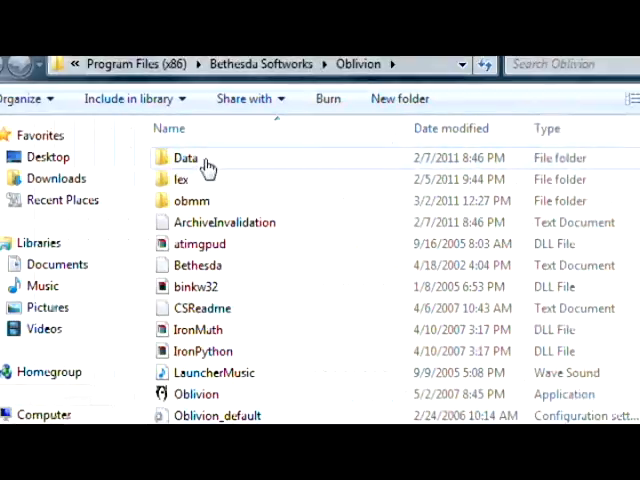
Look inside the Oblivion Data folder and close it again
double_click(186, 156)
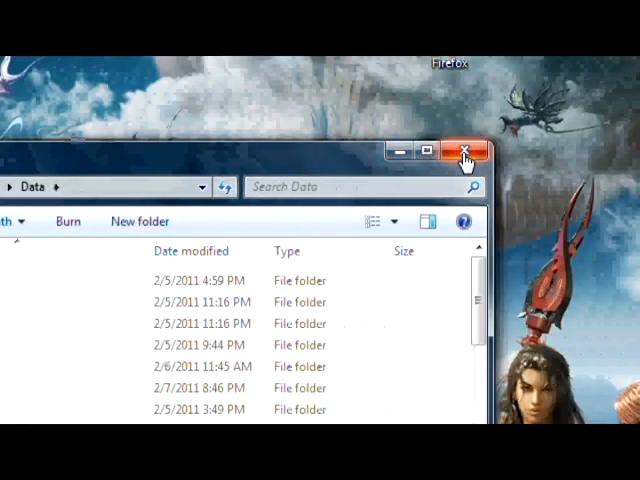
click(466, 152)
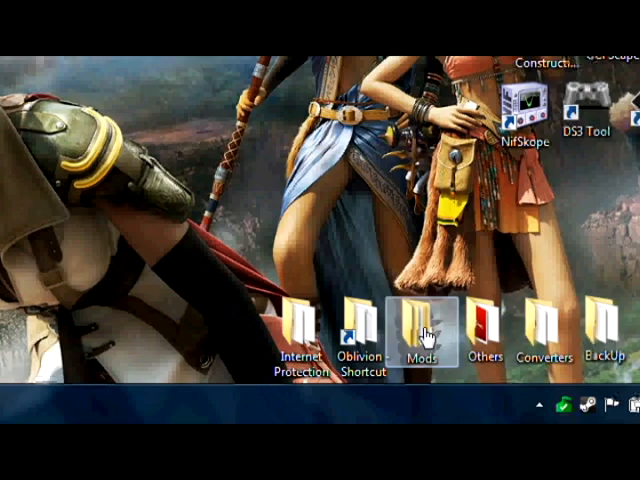
Browse the Mods > Installed mods folder of mod archives and close it
double_click(424, 332)
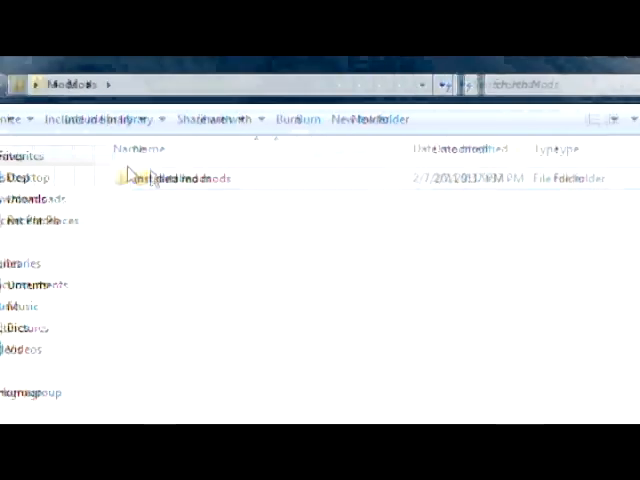
double_click(178, 178)
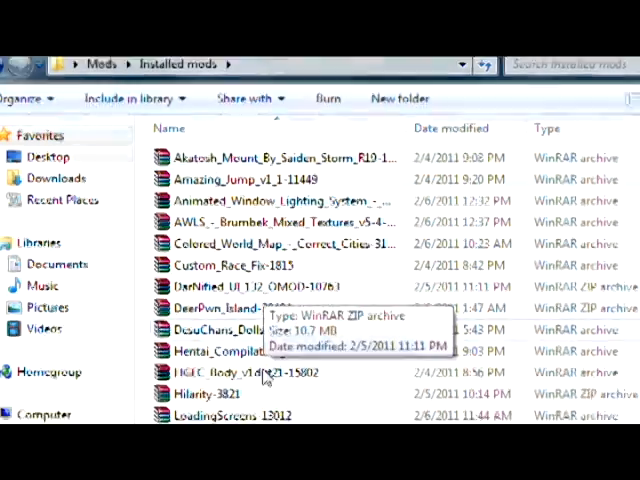
scroll(down, 3)
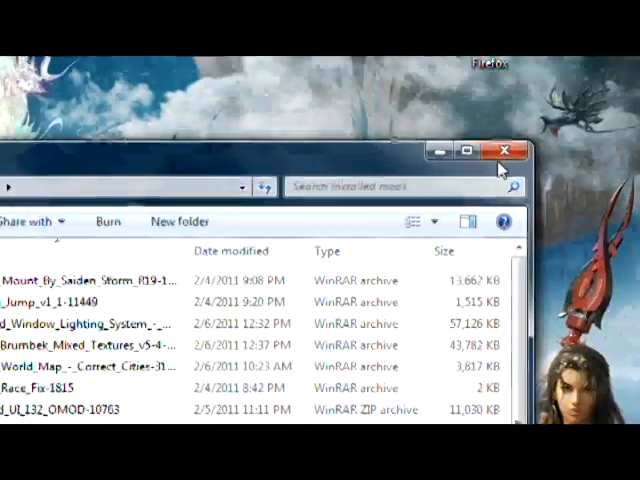
click(508, 150)
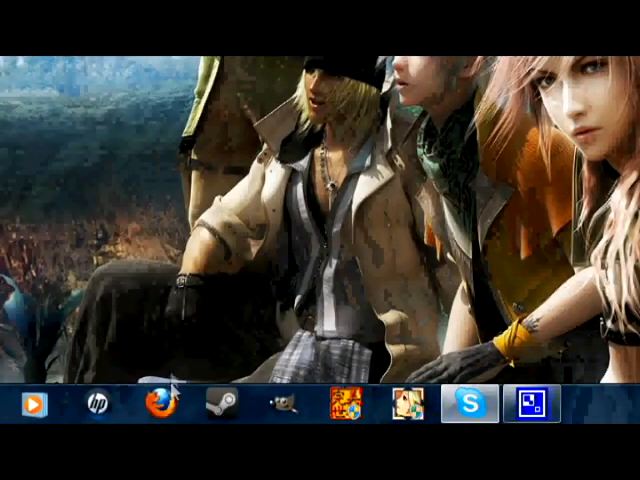
Go to tesnexus.com in Firefox and scroll to the Top 25 files list
click(156, 404)
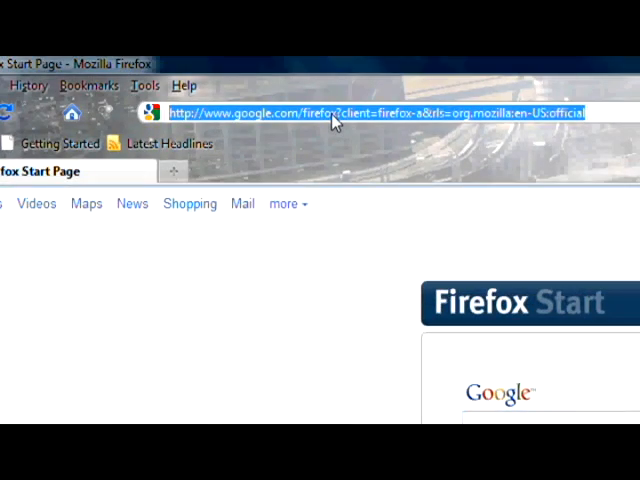
text(tesnexus.)
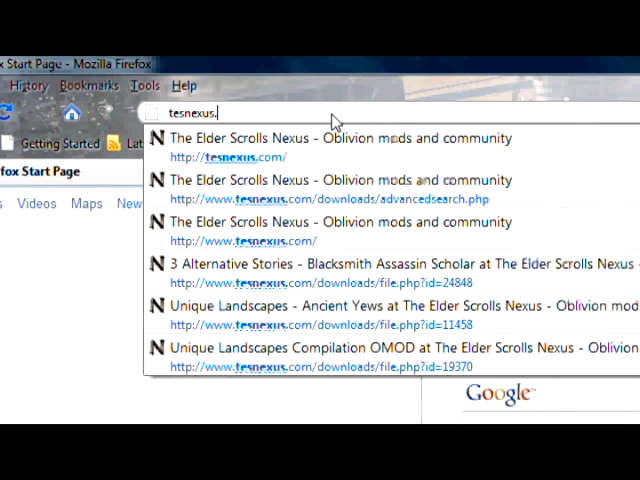
text(com)
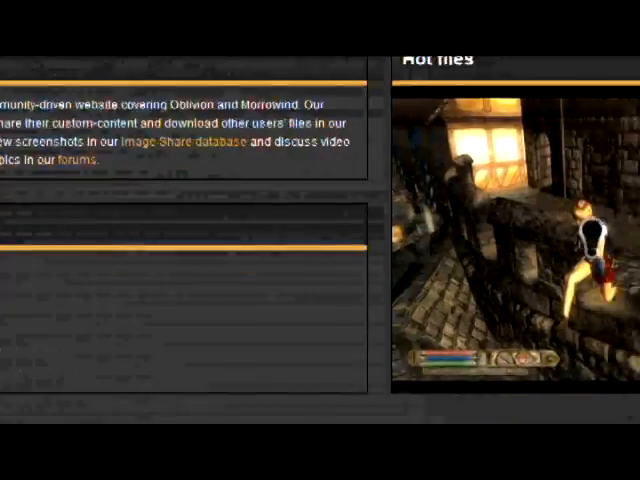
scroll(down, 3)
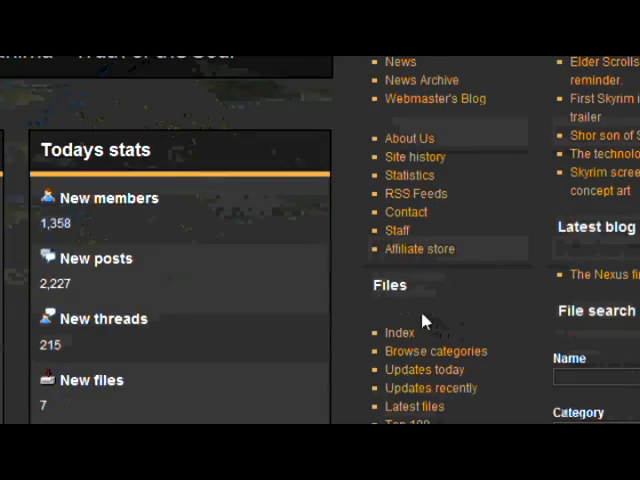
scroll(down, 3)
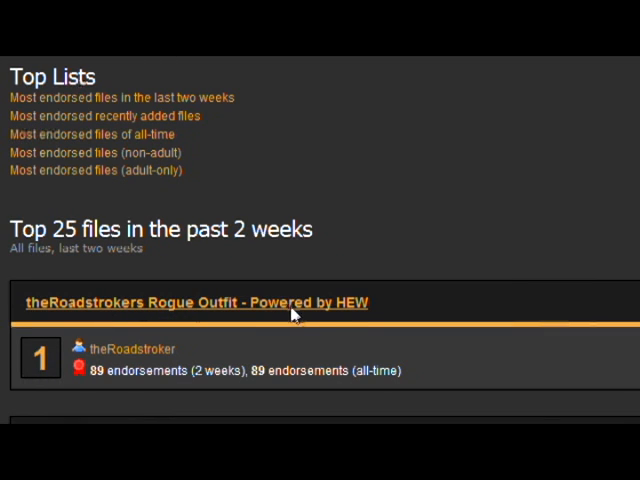
From the Rogue Outfit page's Files list, download the Main File via the Washington DC server
click(200, 302)
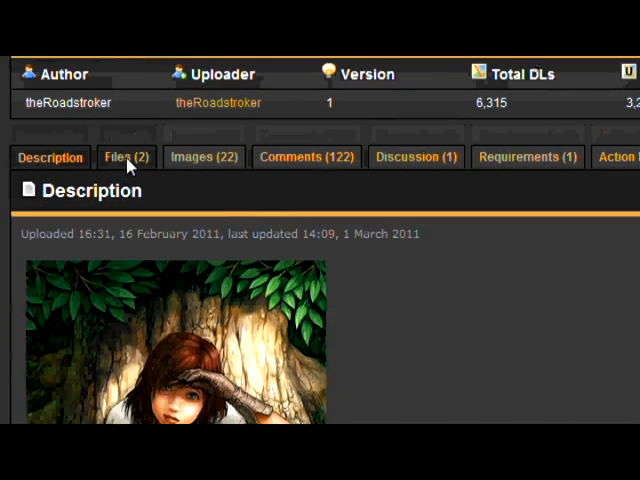
click(126, 156)
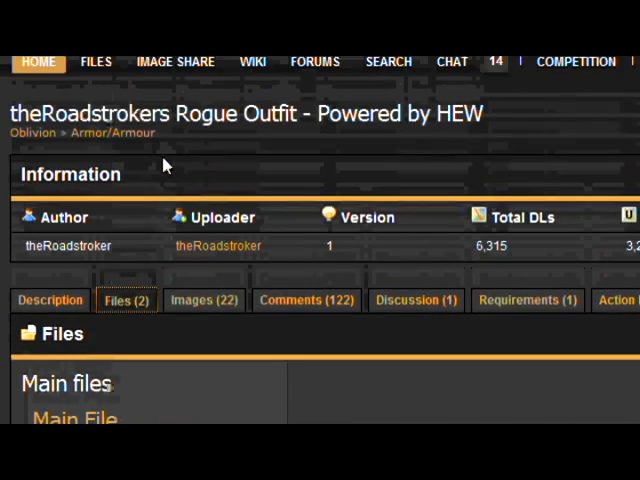
scroll(down, 3)
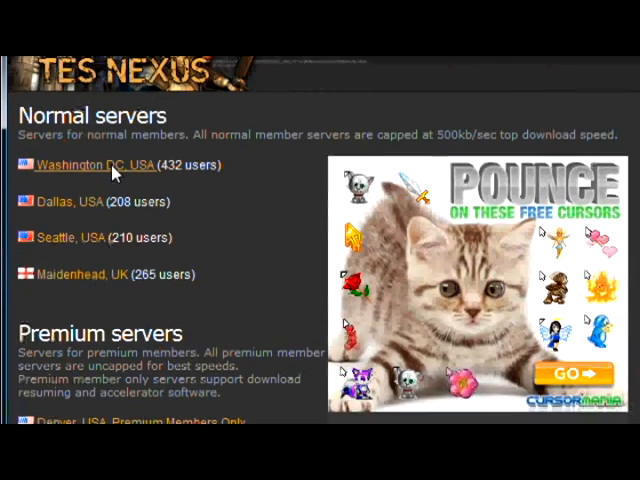
click(90, 164)
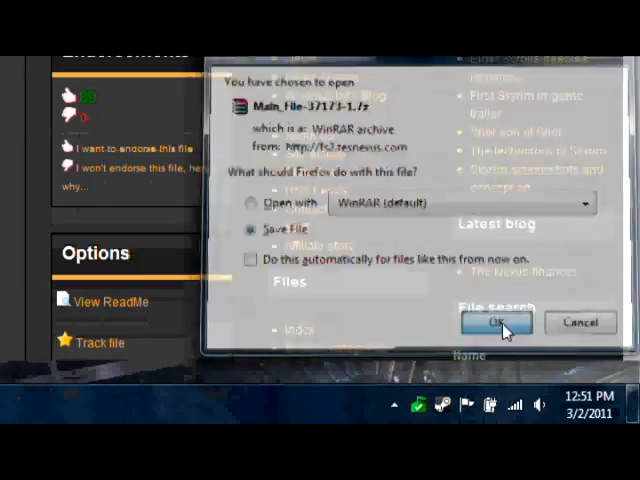
Save the Rogue Outfit main-file archive into the Mods folder
click(488, 322)
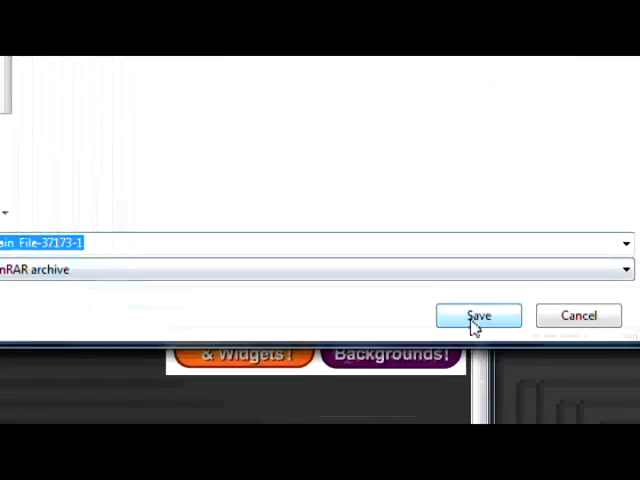
click(478, 316)
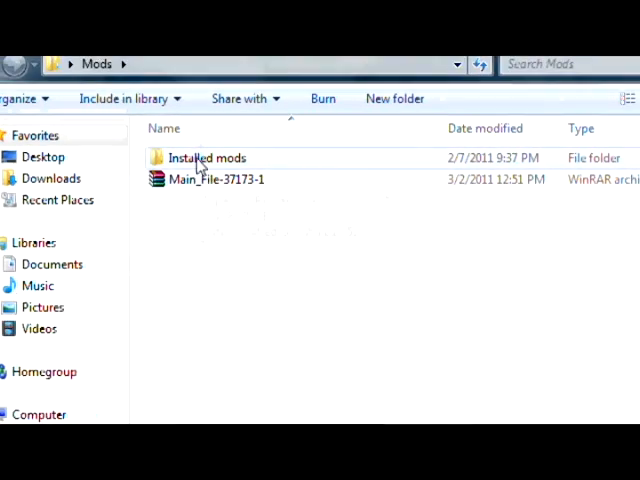
Extract the Main_File-37173-1 archive in place in the Mods folder
right_click(216, 180)
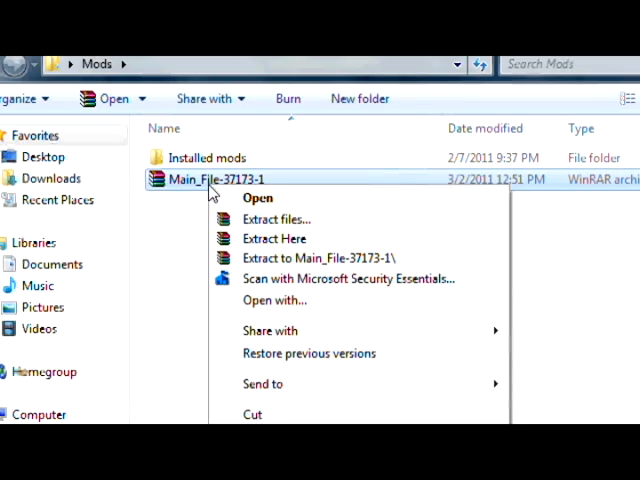
mouse_move(276, 238)
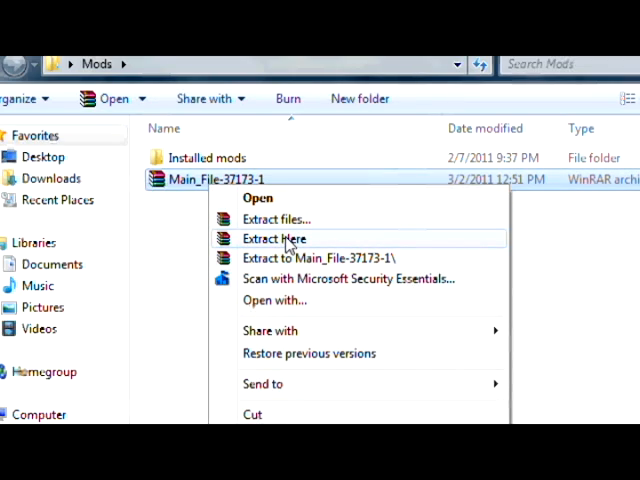
click(272, 238)
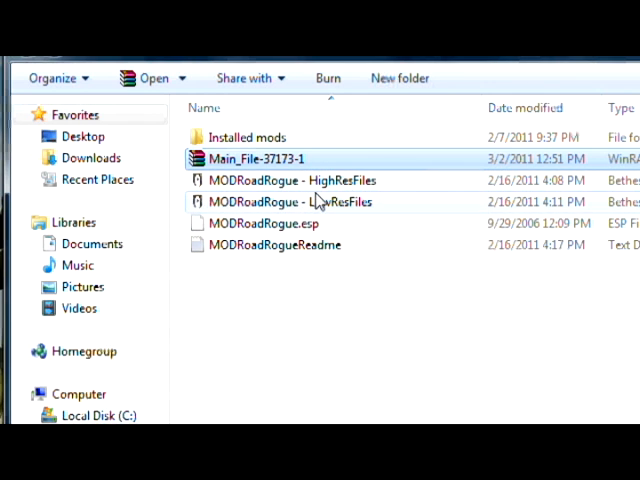
mouse_move(332, 188)
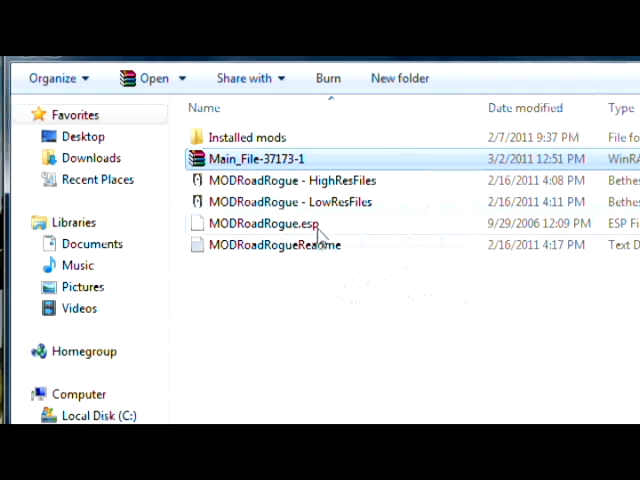
mouse_move(340, 188)
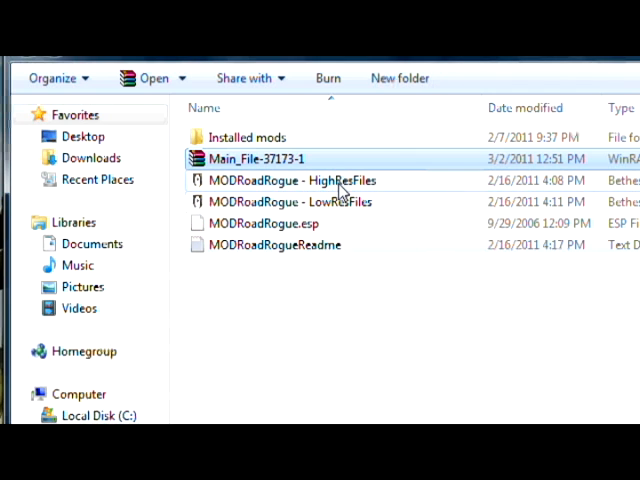
Load the MODRoadRogue - HighResFiles archive in BSA Browser and begin extracting its files
click(520, 360)
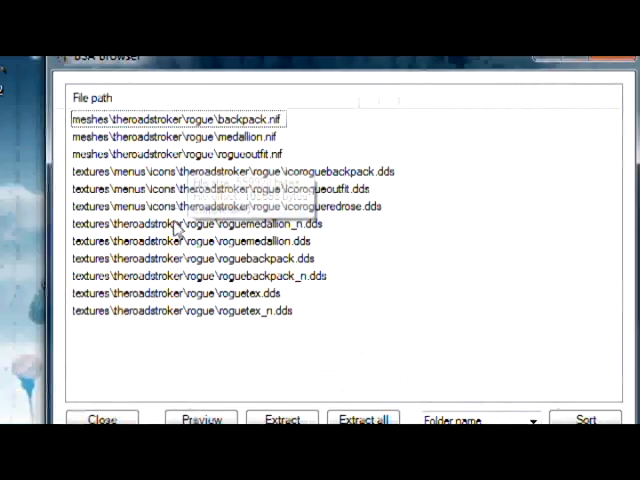
click(362, 318)
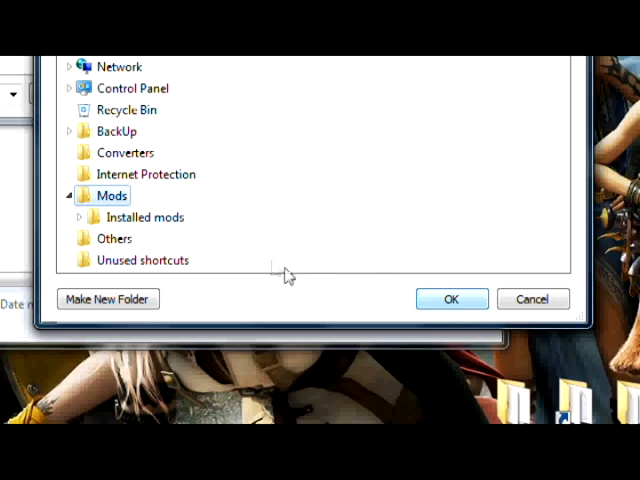
Choose the Mods folder as the extraction destination
click(452, 298)
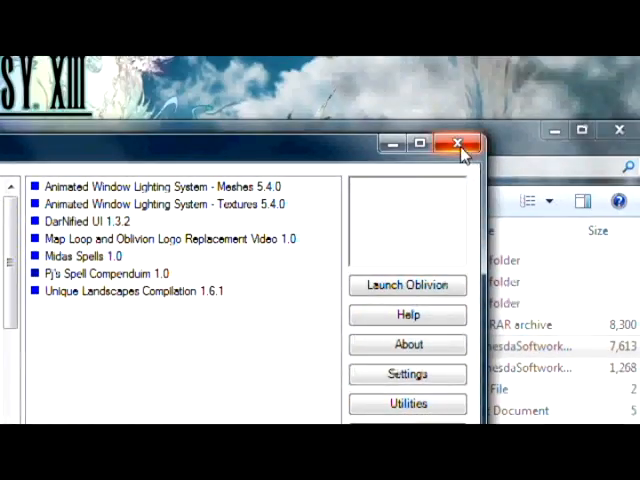
Close the mod manager window to return to the Mods folder
click(460, 144)
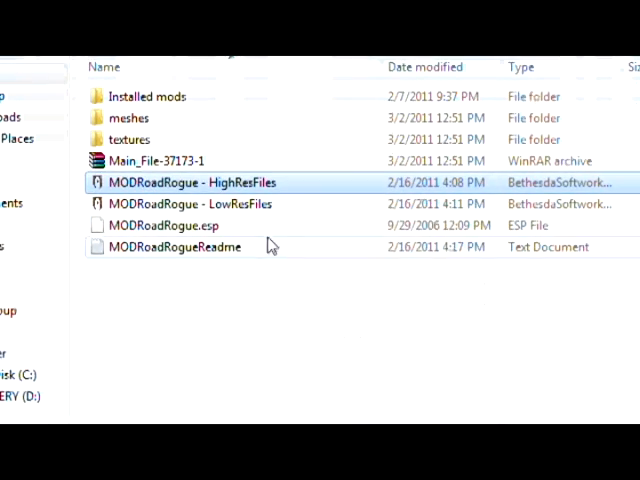
mouse_move(236, 204)
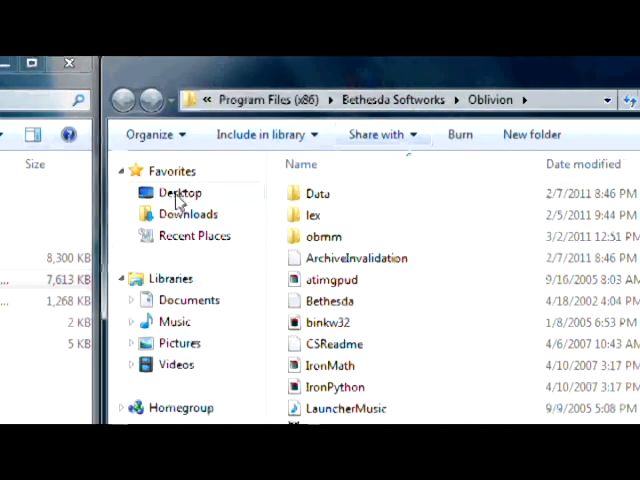
Enter Oblivion's Data folder and move the Mods meshes into Data\Meshes
double_click(320, 192)
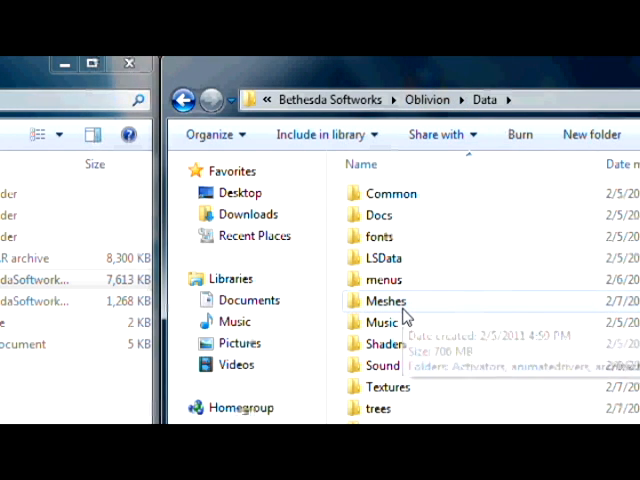
scroll(down, 3)
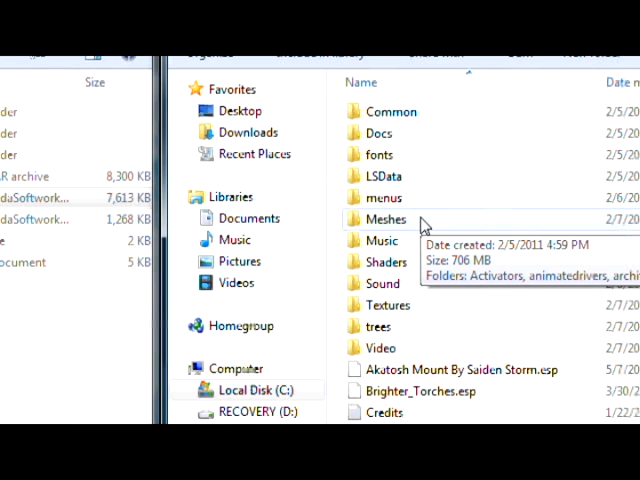
mouse_move(484, 262)
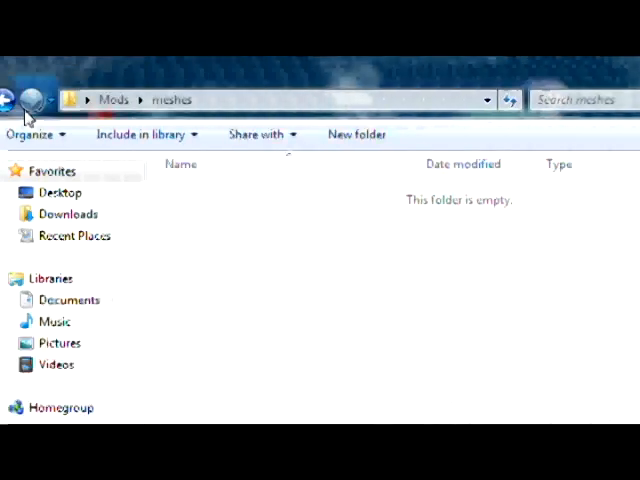
Move theroadstroker and menus from Mods\textures into Data\Textures, merging the menus folders
click(24, 100)
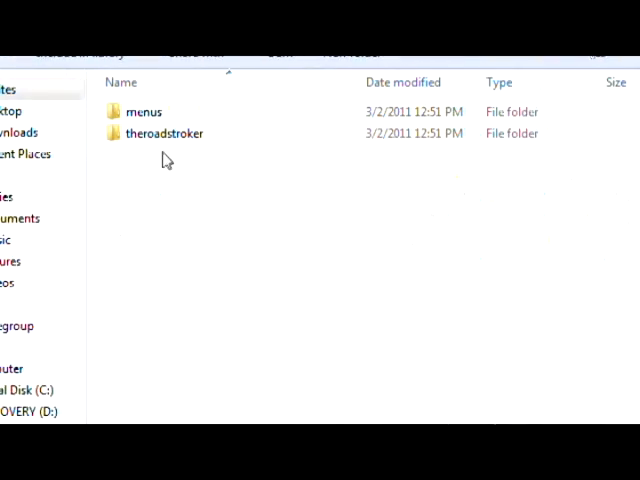
mouse_move(174, 182)
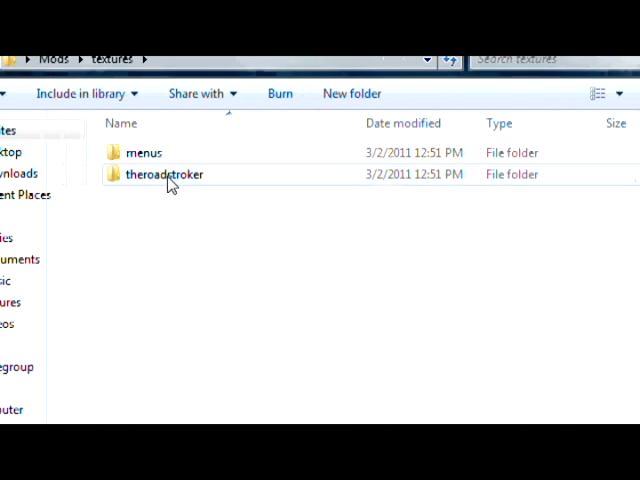
click(164, 174)
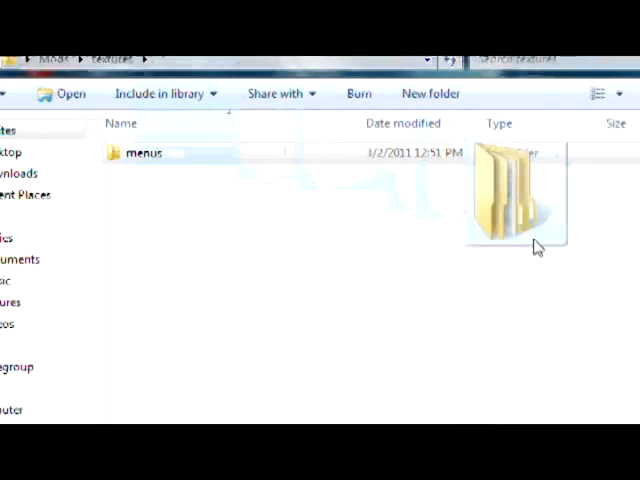
double_click(144, 152)
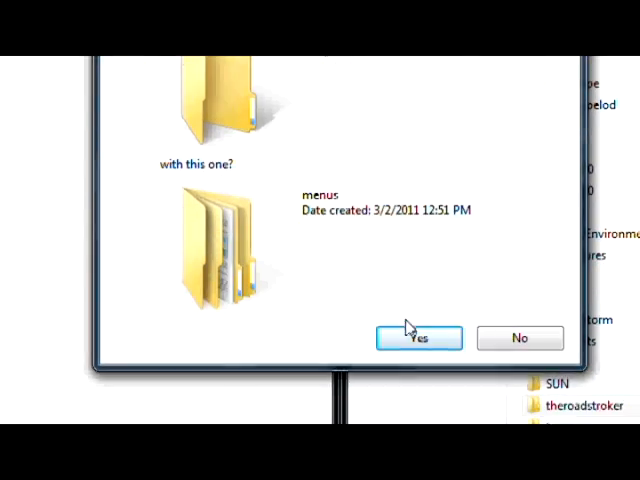
click(418, 336)
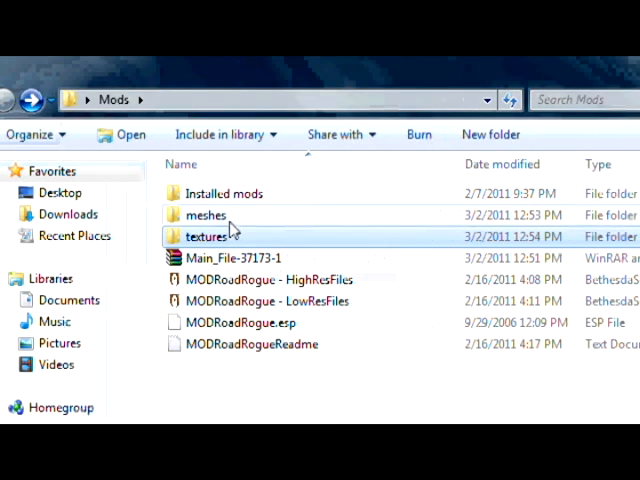
mouse_move(248, 228)
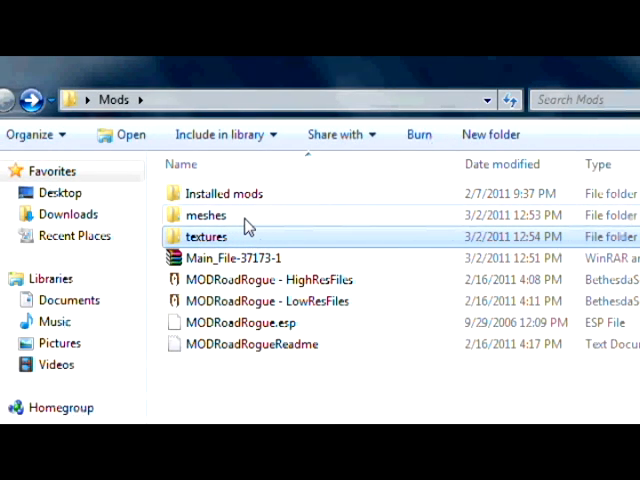
Move MODRoadRogue.esp from the Mods folder into Oblivion's Data folder with the other ESP files
click(210, 216)
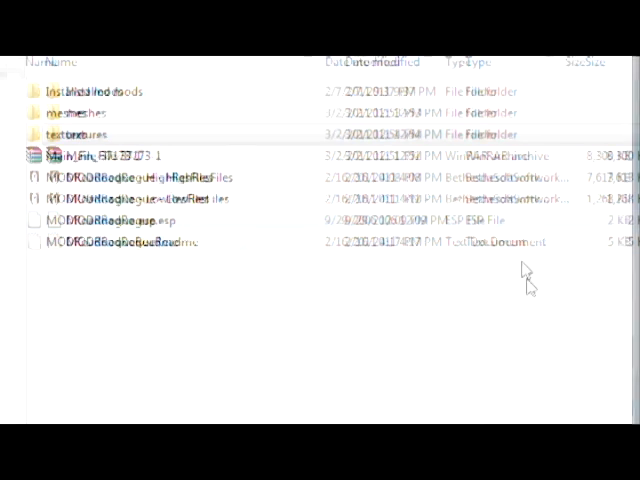
scroll(down, 3)
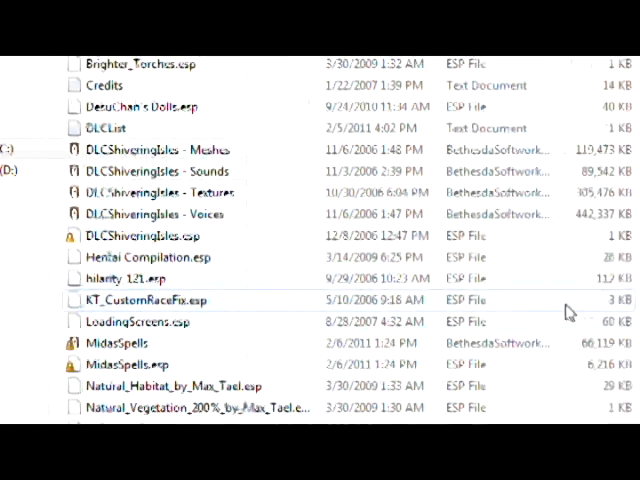
scroll(down, 3)
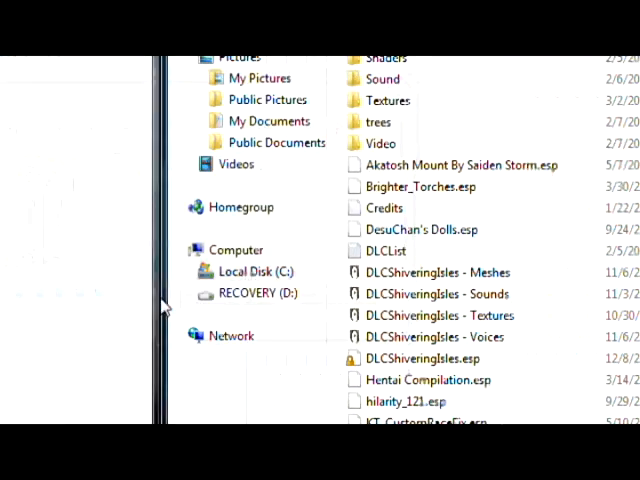
scroll(down, 3)
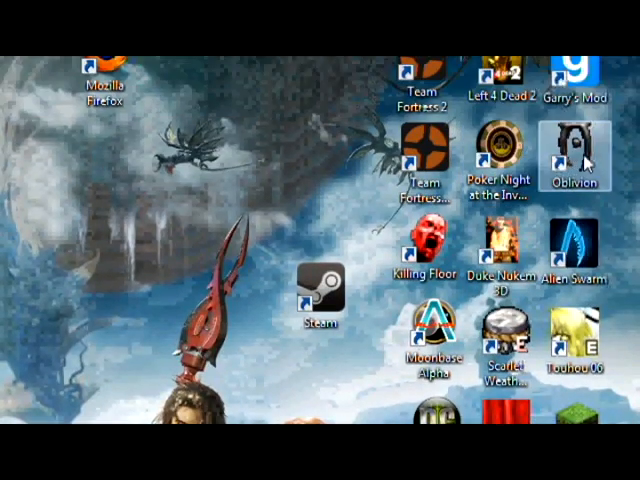
Start the Oblivion launcher from the desktop and bring up its Data Files plugin list
double_click(576, 156)
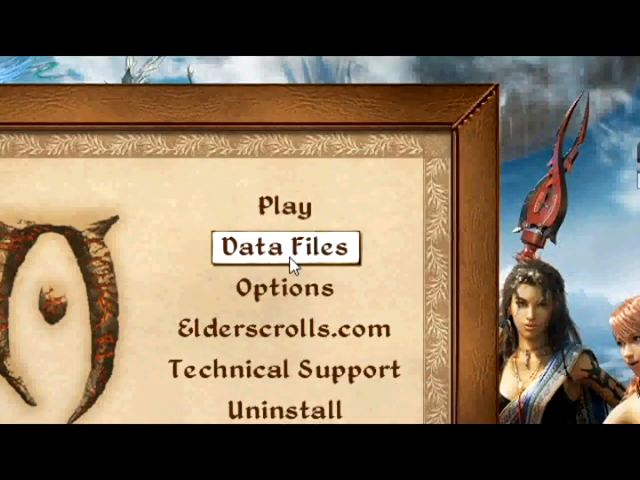
click(286, 246)
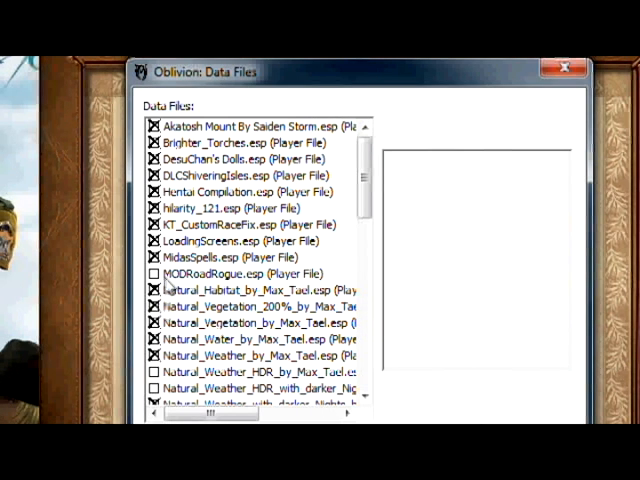
mouse_move(262, 280)
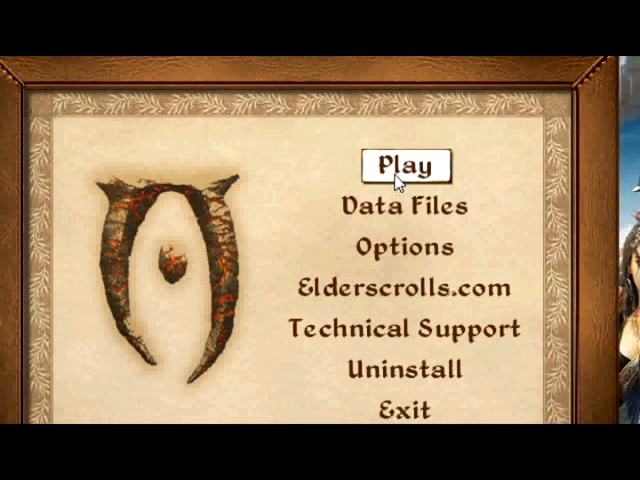
mouse_move(404, 208)
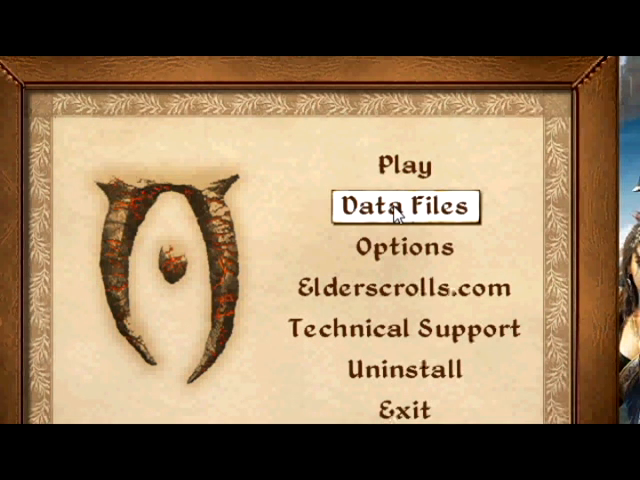
Launch the game to see the character wearing the Rogue Outfit in the stone hall
click(400, 164)
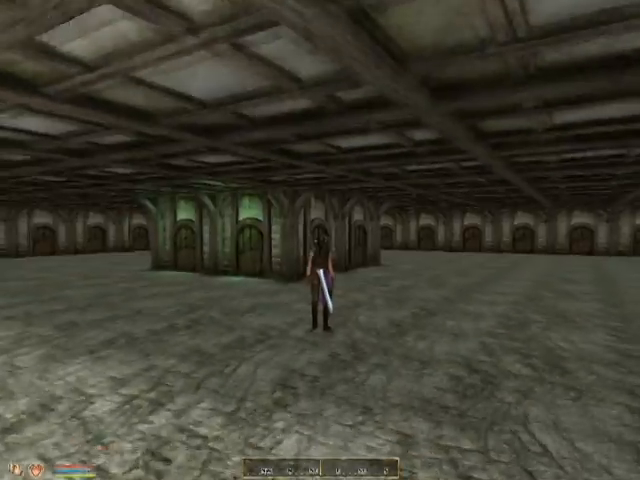
mouse_move(320, 240)
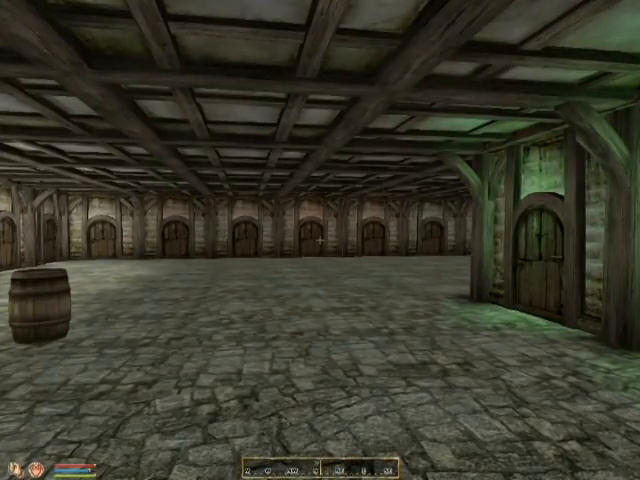